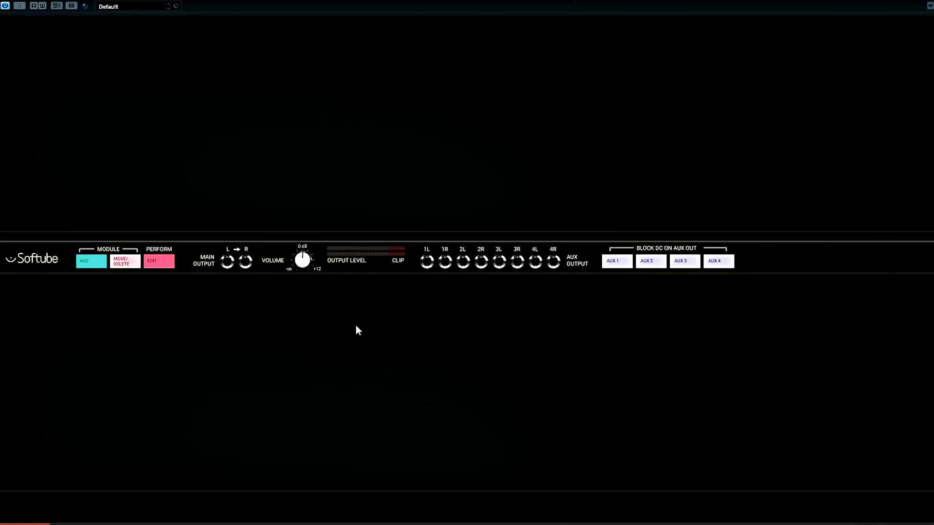
mouse_move(500, 402)
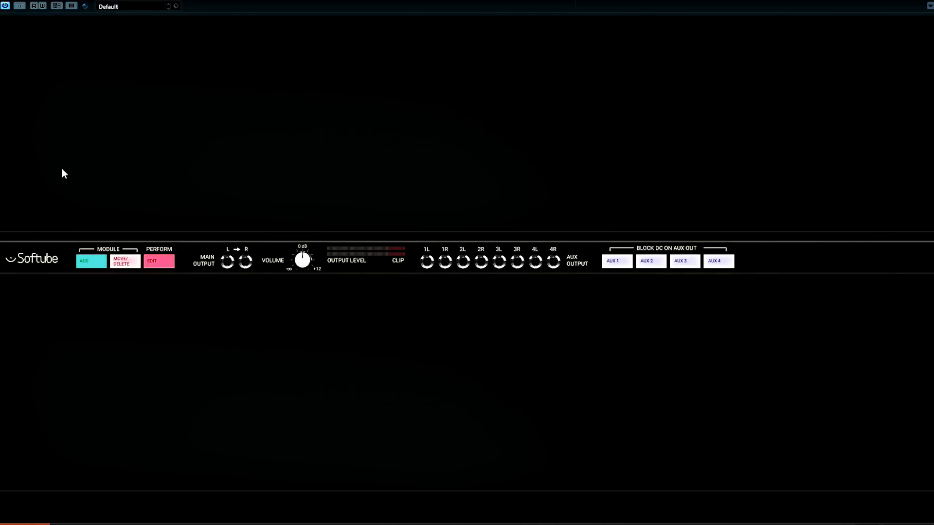
Add a Sine OSC module as the first module in the empty rack.
left_click(91, 261)
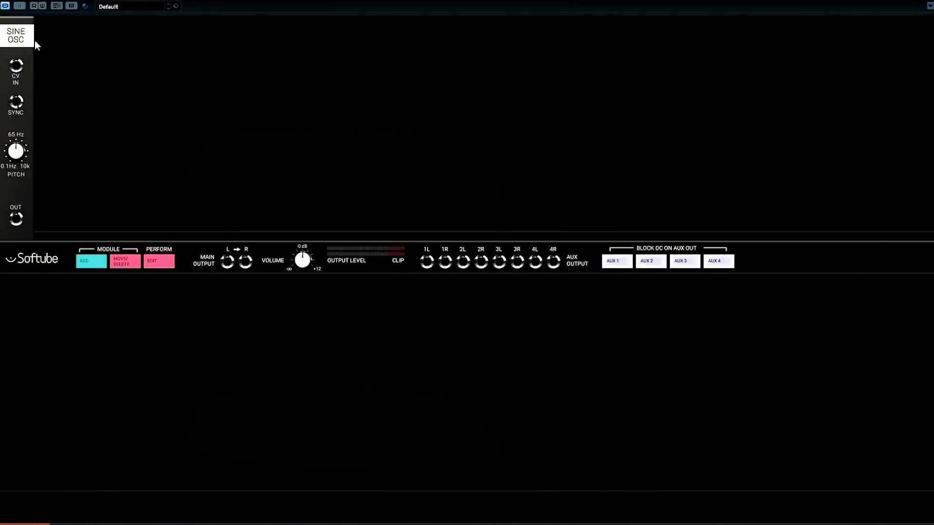
mouse_move(129, 76)
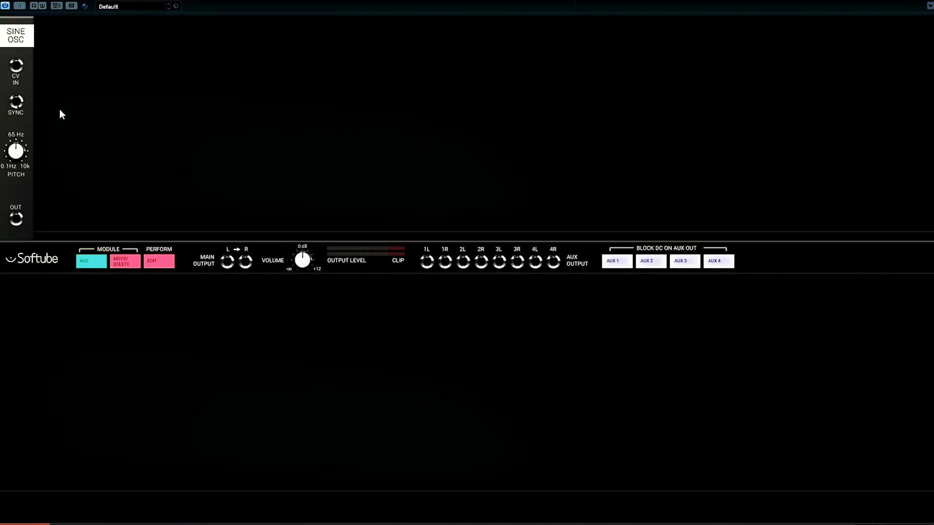
mouse_move(221, 129)
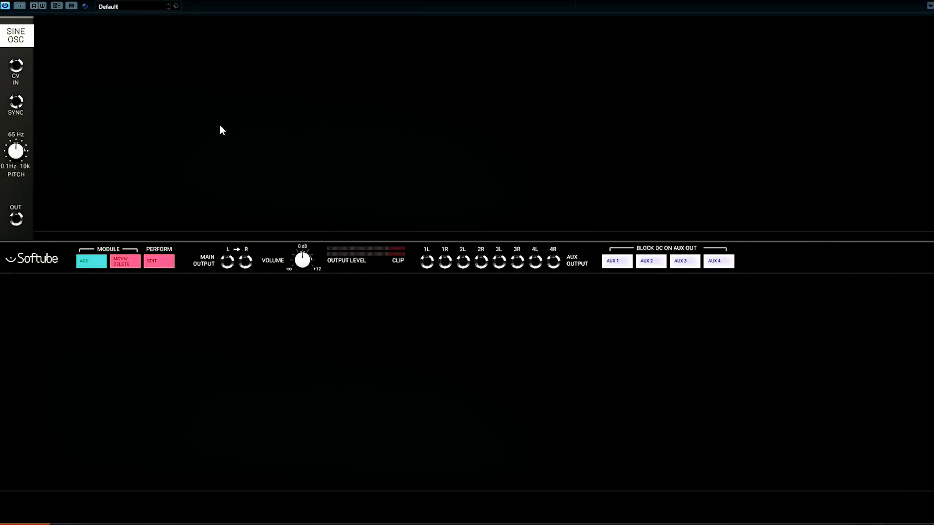
Cable the Sine OSC OUT jack to the Main Output L jack so the tone is heard.
left_click_drag(15, 150, 10, 154)
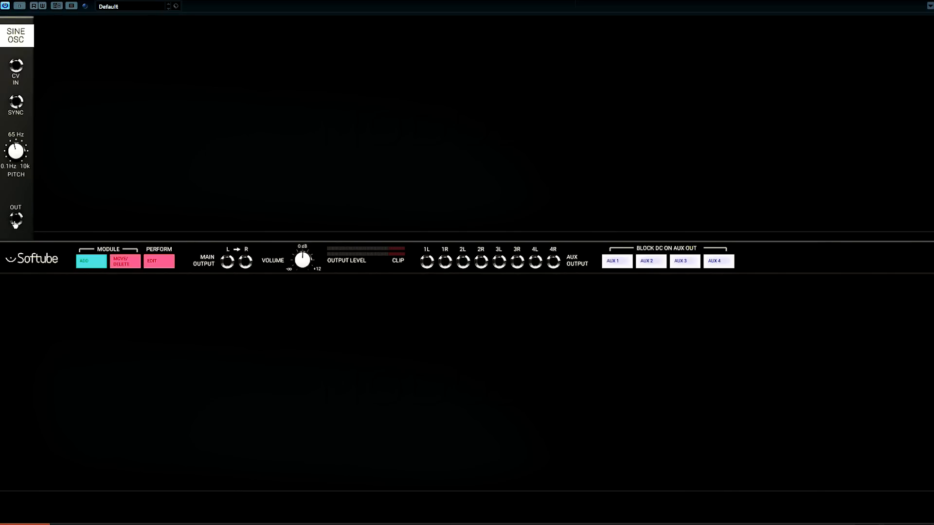
left_click_drag(17, 219, 88, 228)
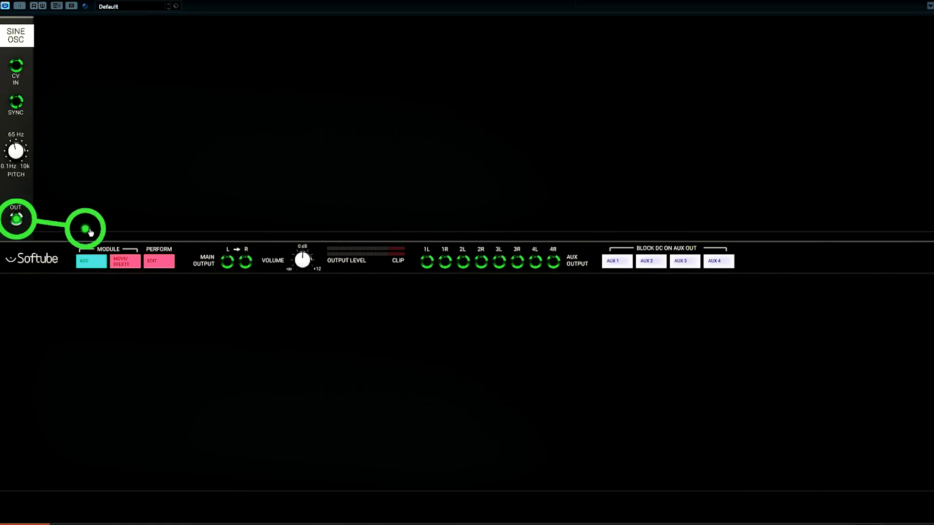
left_click_drag(87, 228, 228, 261)
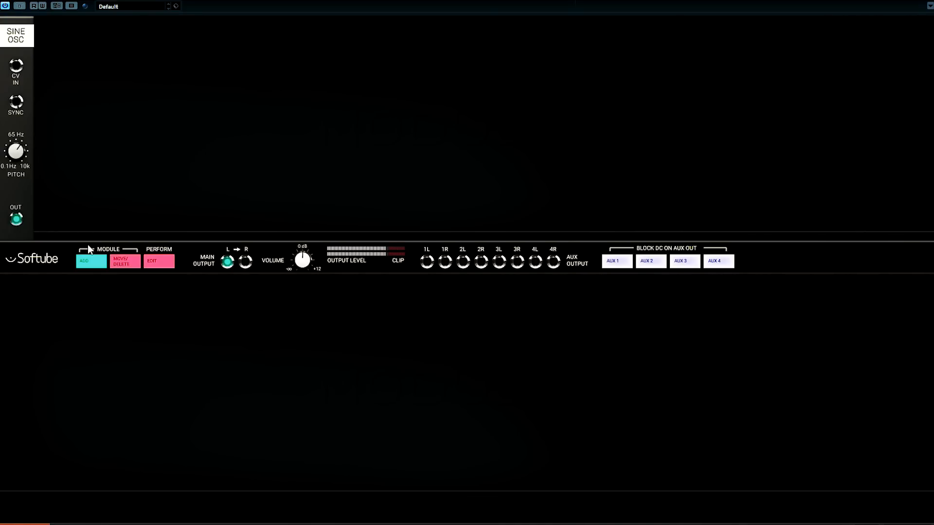
Add a MIDI to CV module, patch its NOTE output to Sine OSC CV IN, and begin adding another module.
left_click(85, 261)
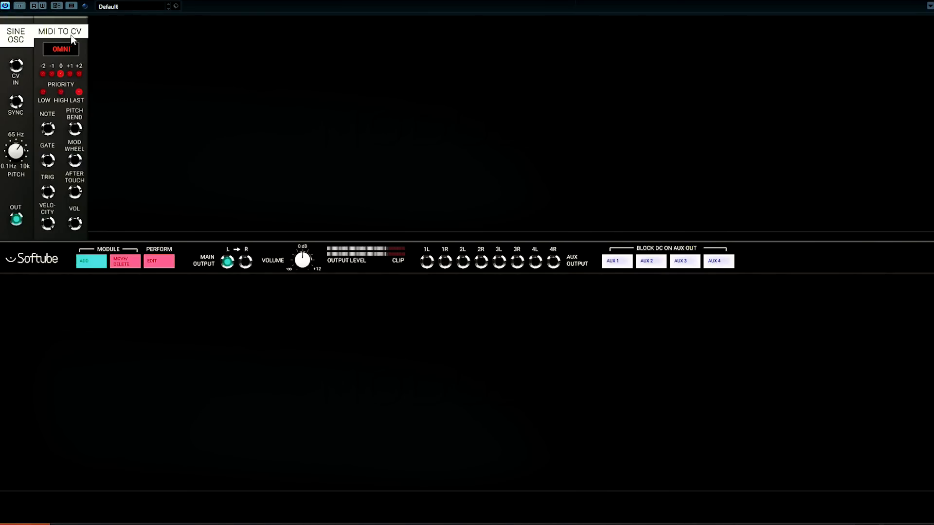
mouse_move(34, 60)
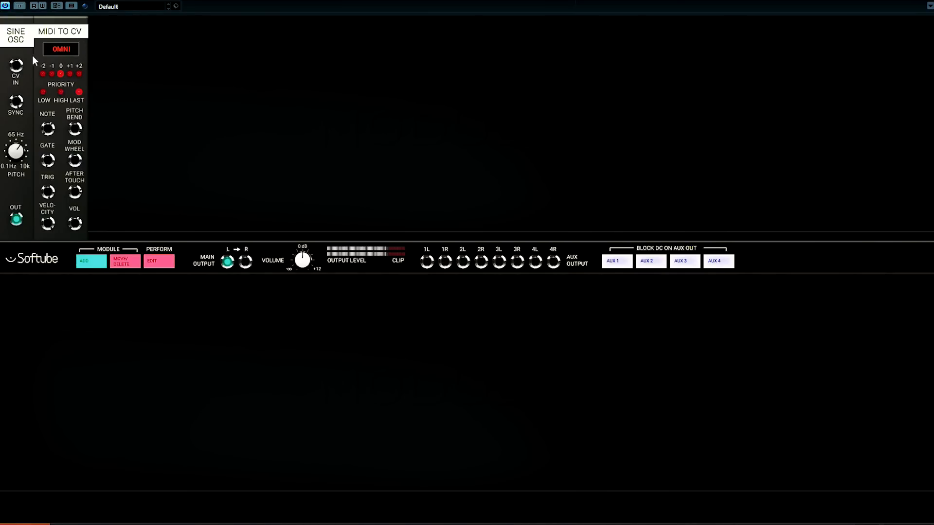
mouse_move(31, 65)
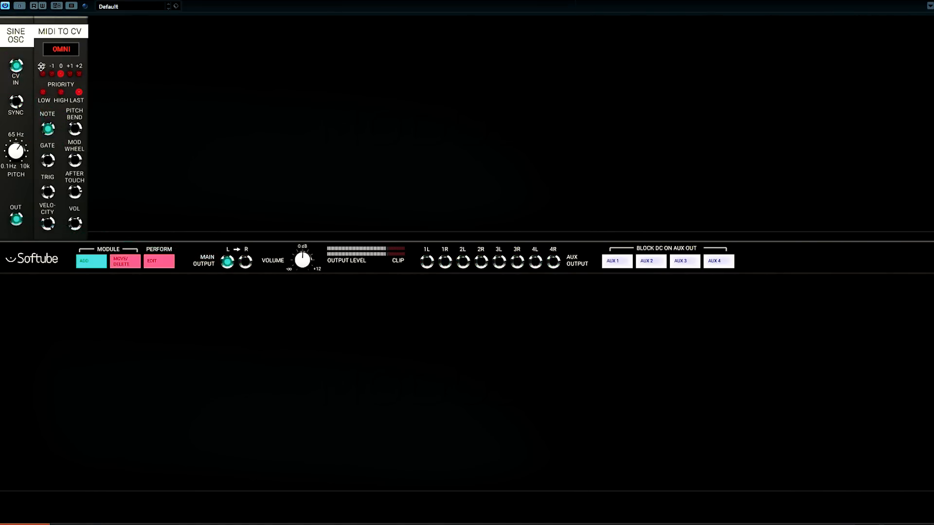
left_click(61, 48)
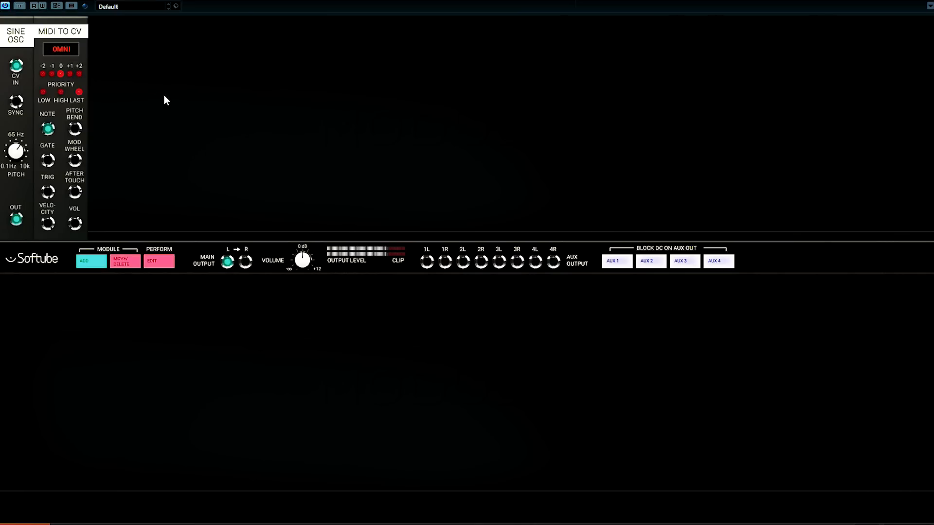
mouse_move(125, 114)
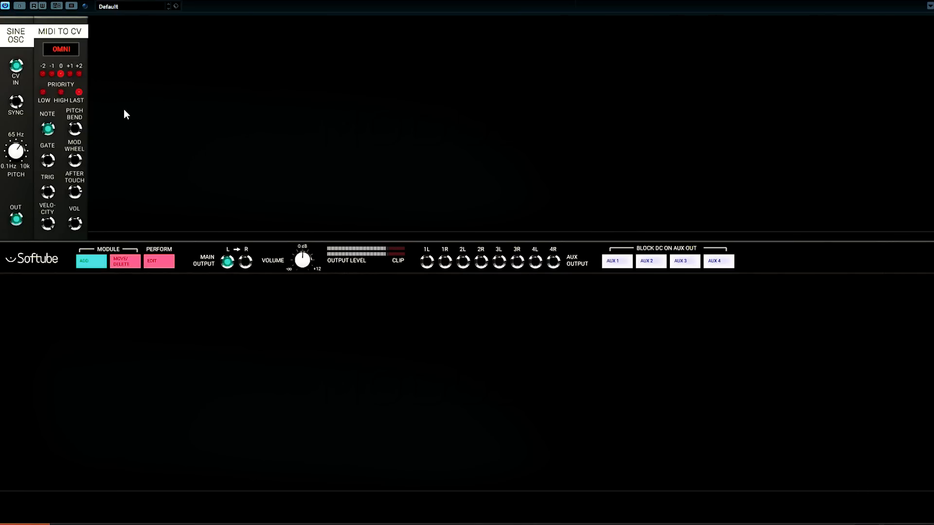
left_click(90, 262)
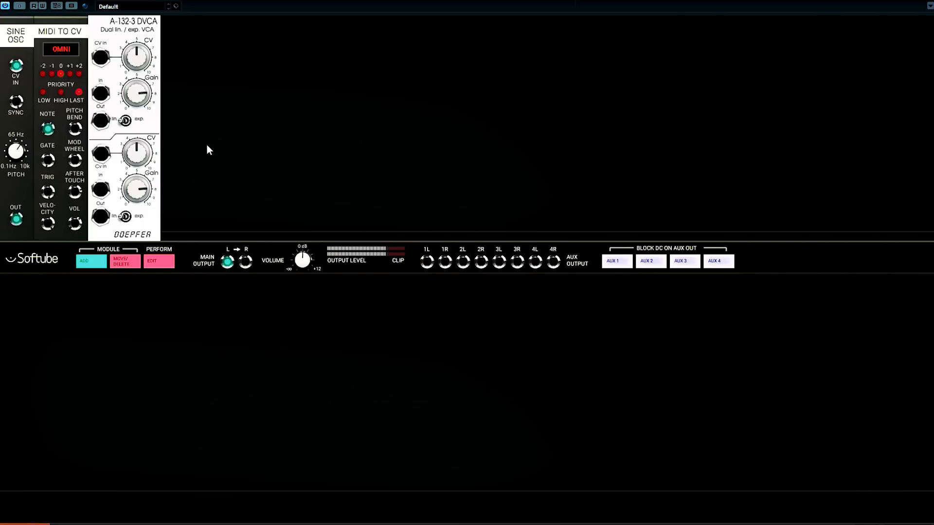
Patch Sine OUT into the lower DVCA In, its Out to Main Output L, and MIDI Gate to lower CV In.
left_click_drag(17, 221, 227, 261)
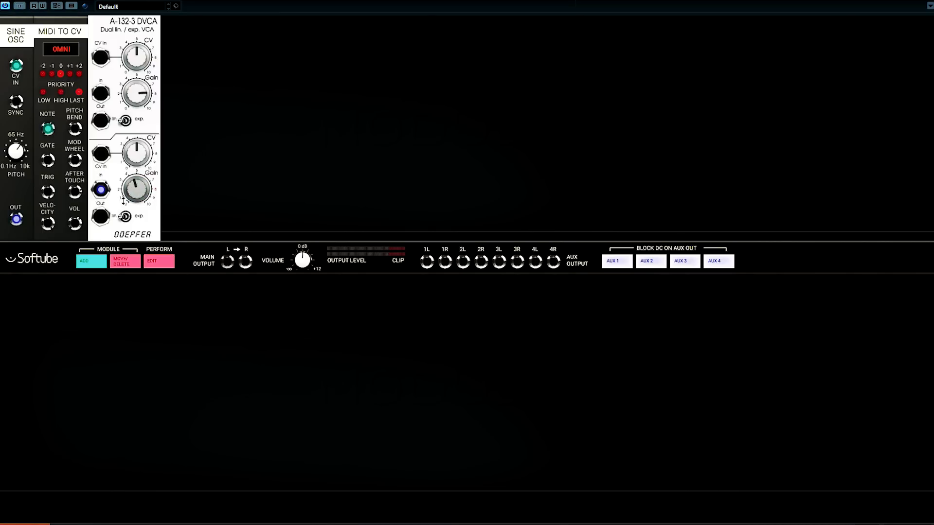
left_click_drag(15, 219, 101, 214)
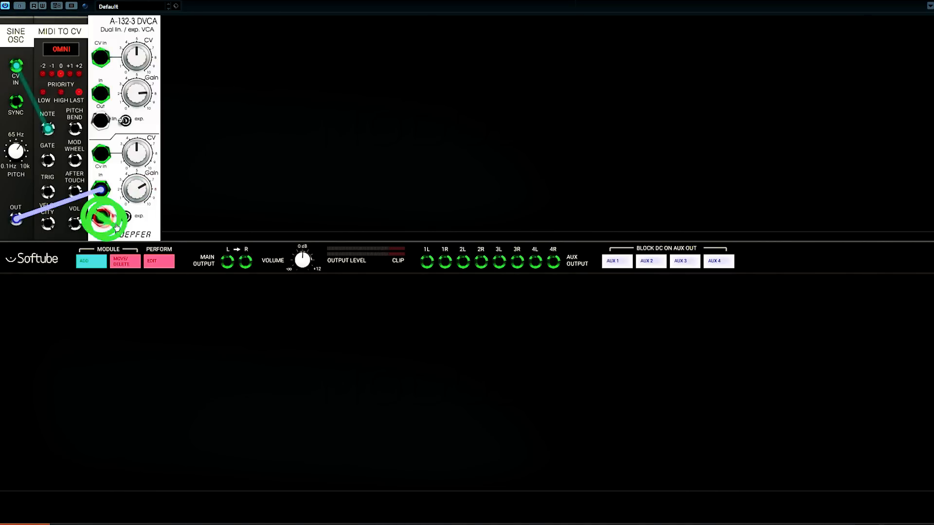
left_click_drag(101, 190, 228, 262)
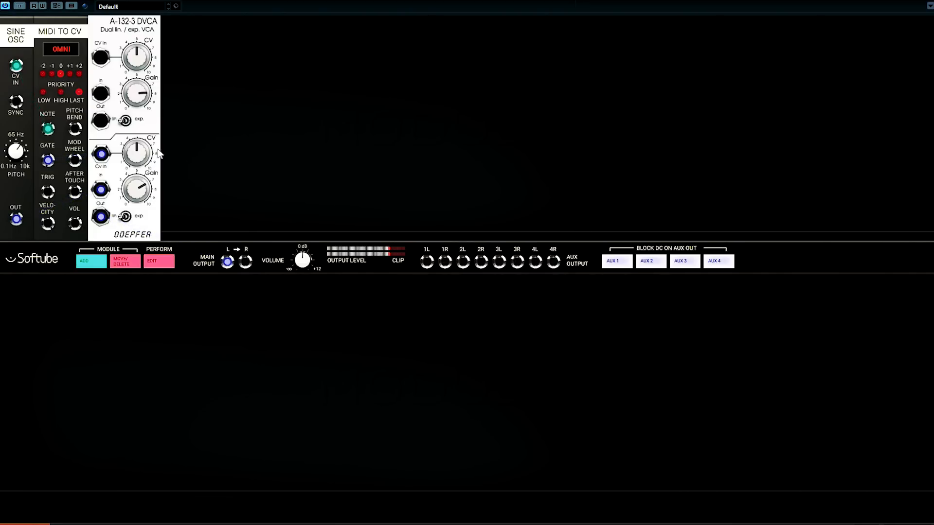
left_click_drag(136, 187, 136, 191)
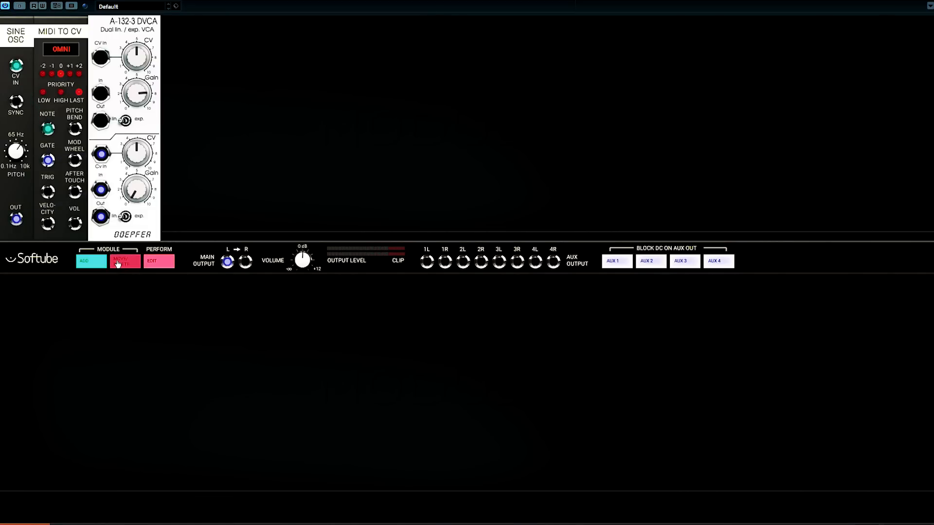
Delete the Sine OSC and add a Doepfer A-110 VCO beside the DVCA.
left_click(123, 261)
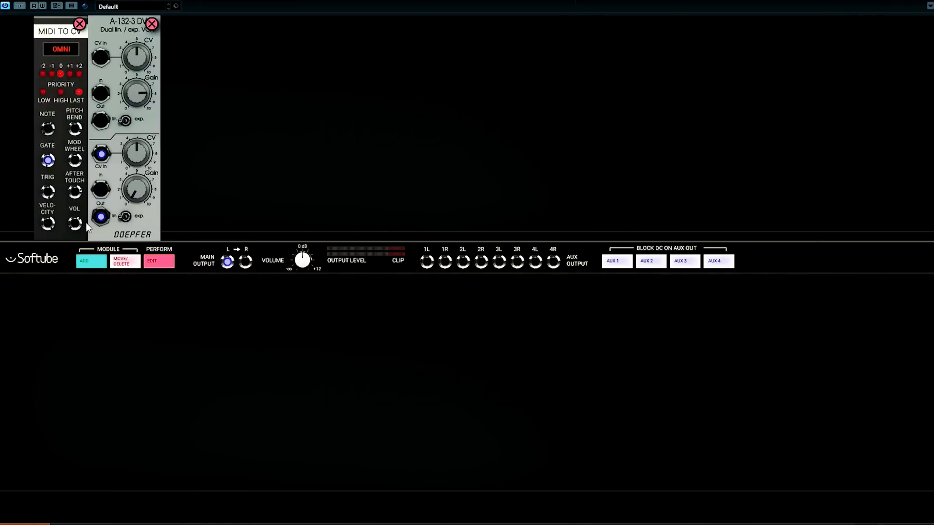
left_click(90, 260)
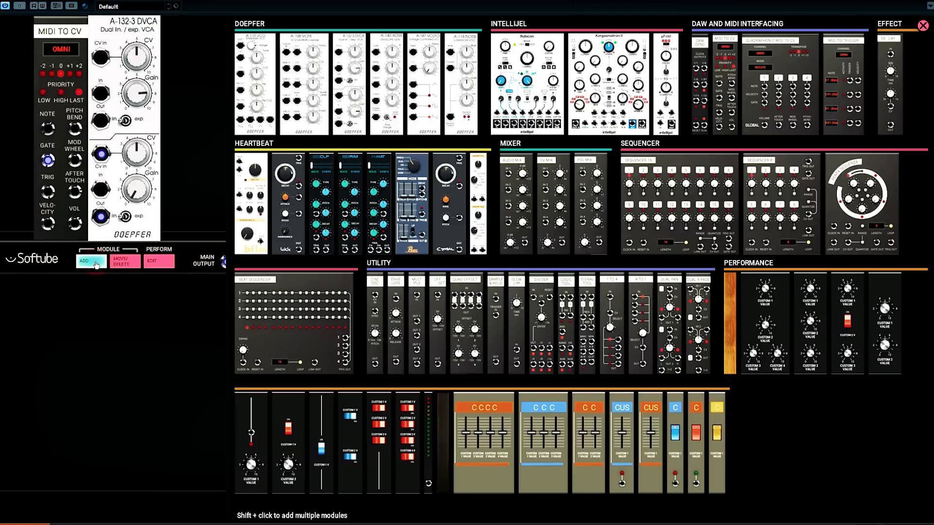
left_click(91, 261)
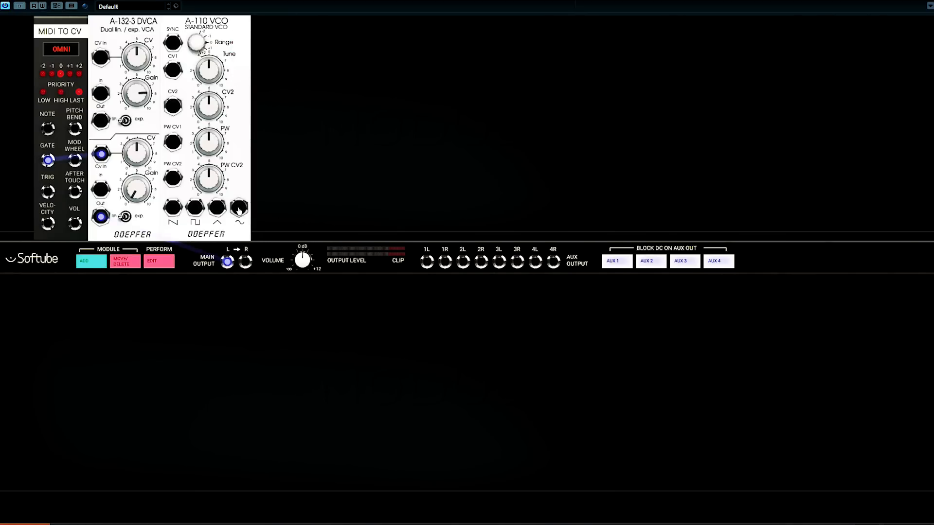
Move the source cable from the A-110 sawtooth to its pulse output, then adjust PW and Tune knobs.
left_click_drag(239, 208, 226, 261)
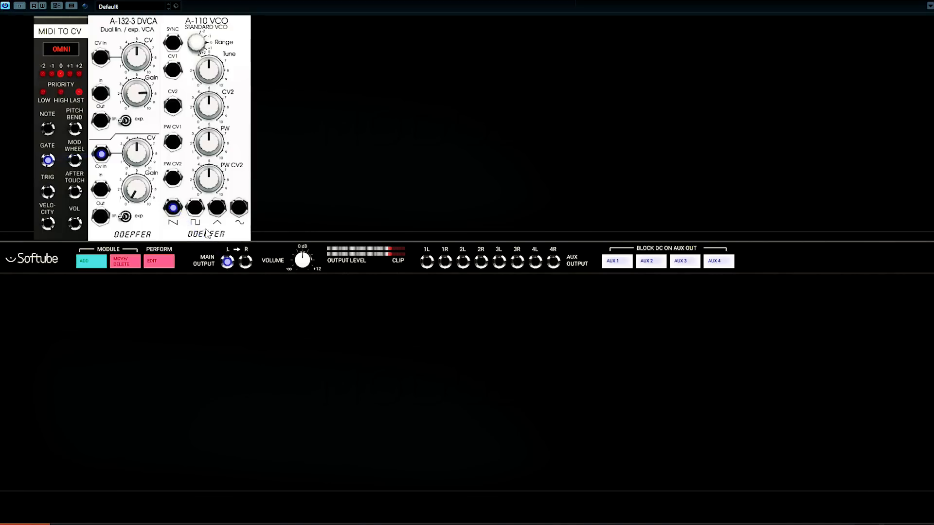
left_click_drag(196, 207, 227, 261)
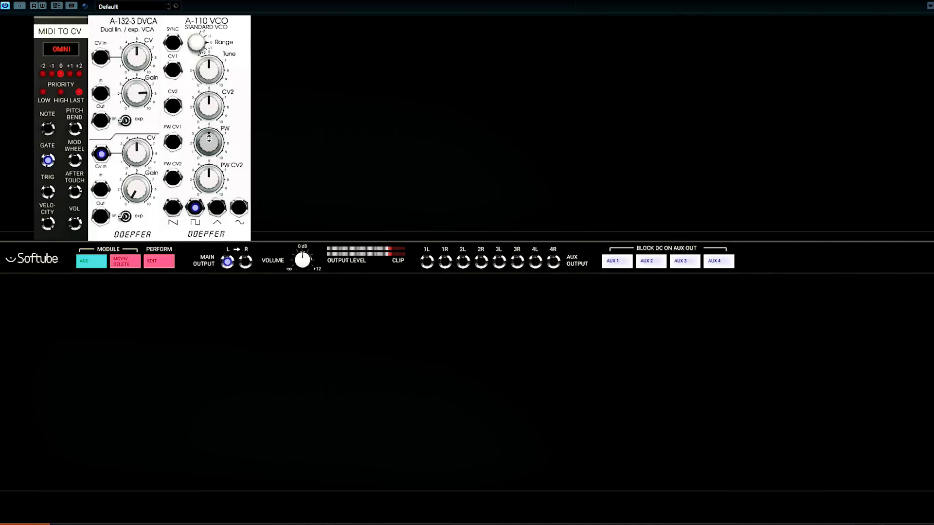
left_click_drag(208, 149, 208, 143)
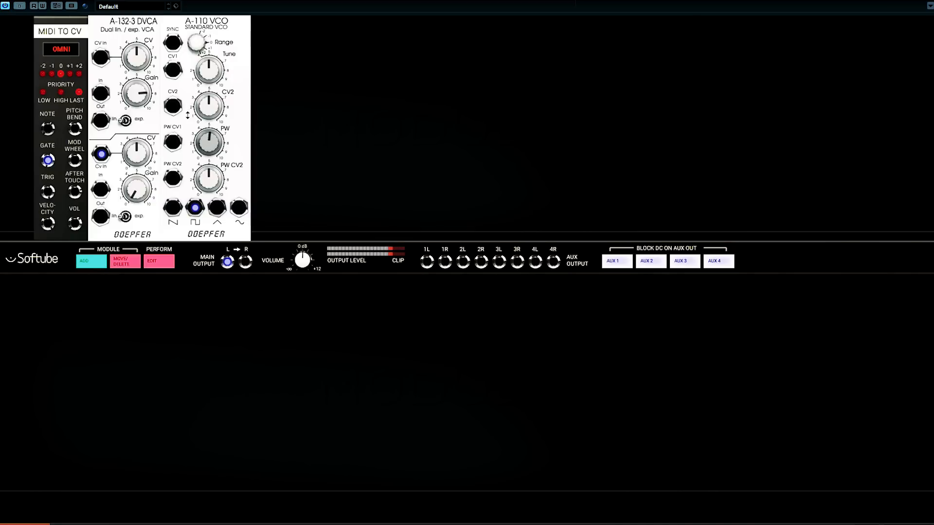
left_click_drag(208, 142, 209, 131)
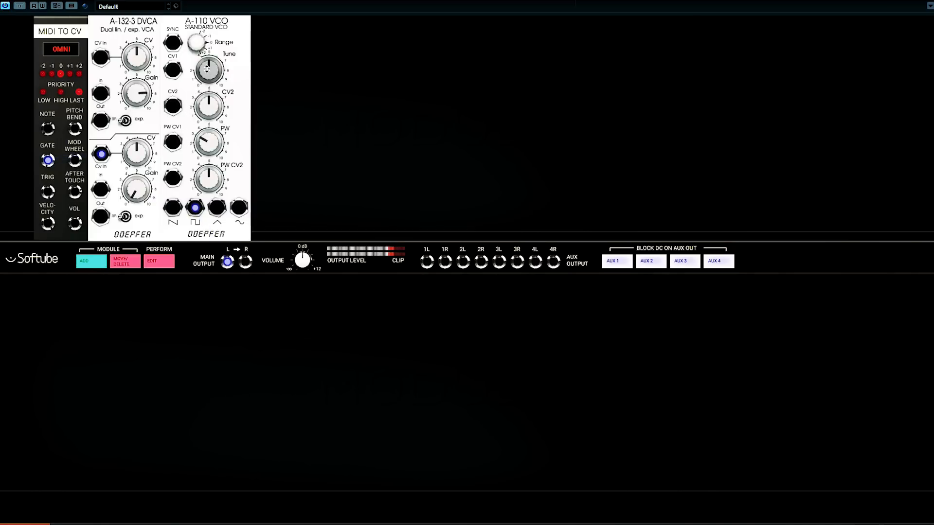
left_click_drag(208, 70, 208, 78)
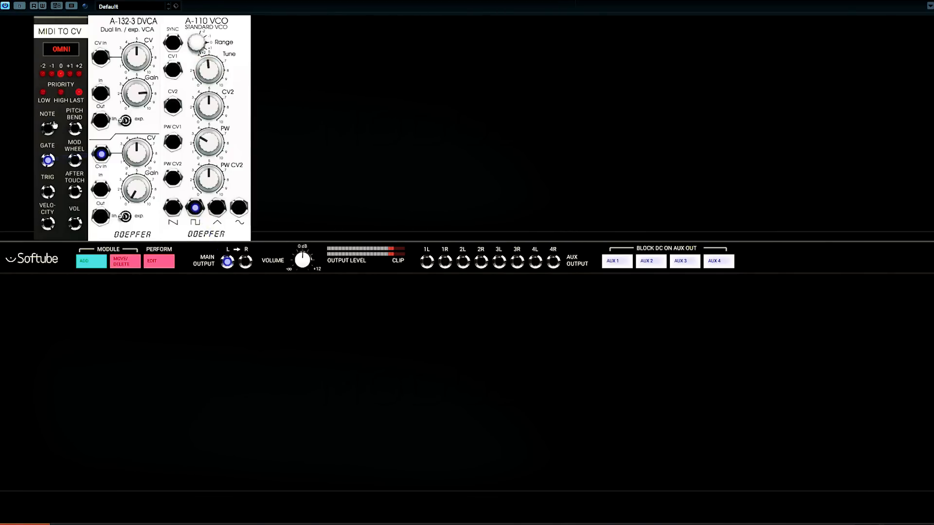
Cable MIDI to CV NOTE into the A-110 CV1 jack so notes set the VCO pitch.
left_click_drag(48, 128, 174, 71)
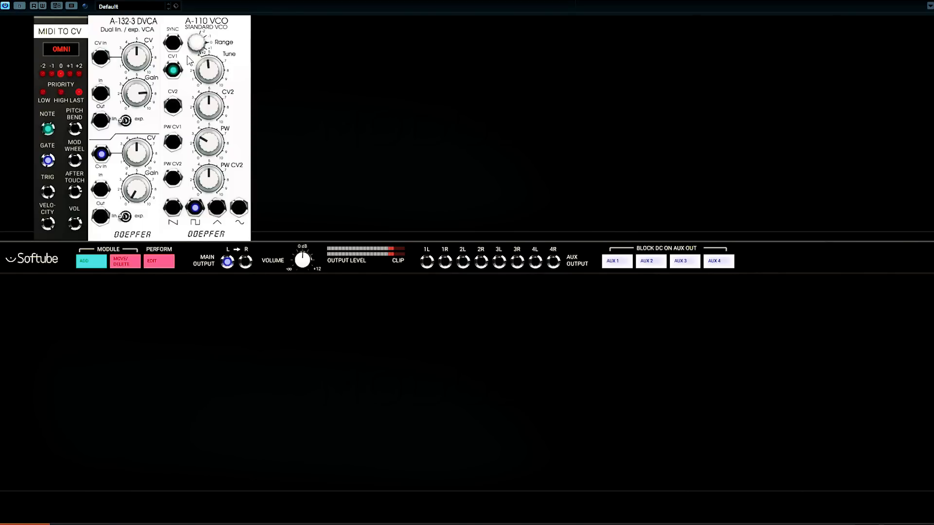
mouse_move(149, 131)
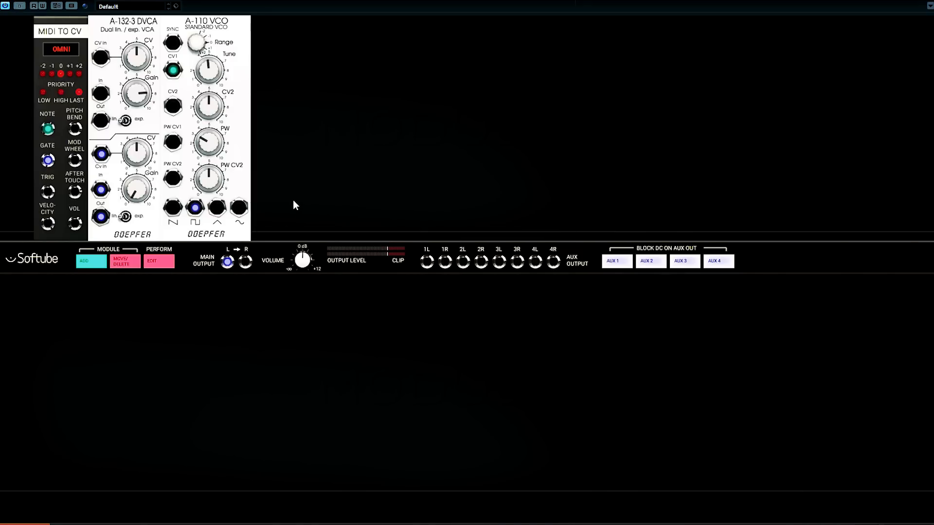
mouse_move(245, 164)
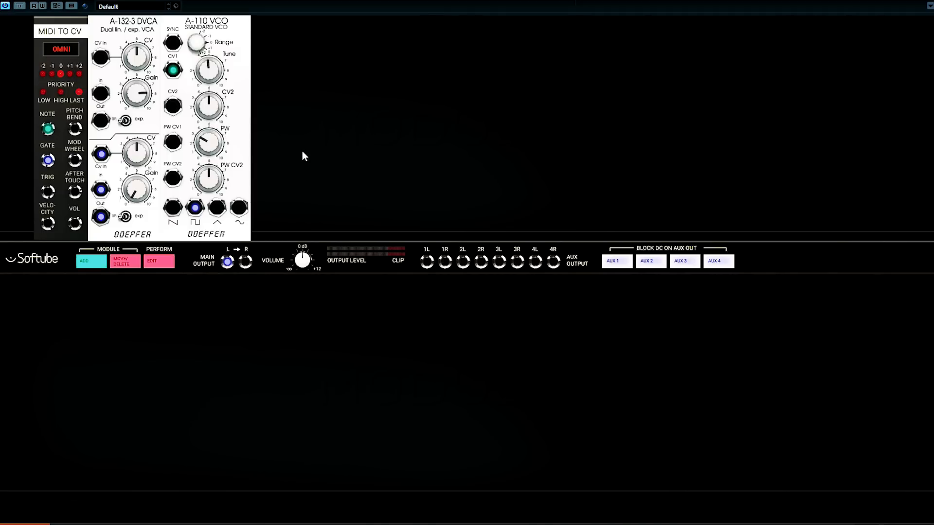
Add an A-147 VCLFO beside the VCO and a temporary Sine OSC for testing it.
left_click(90, 261)
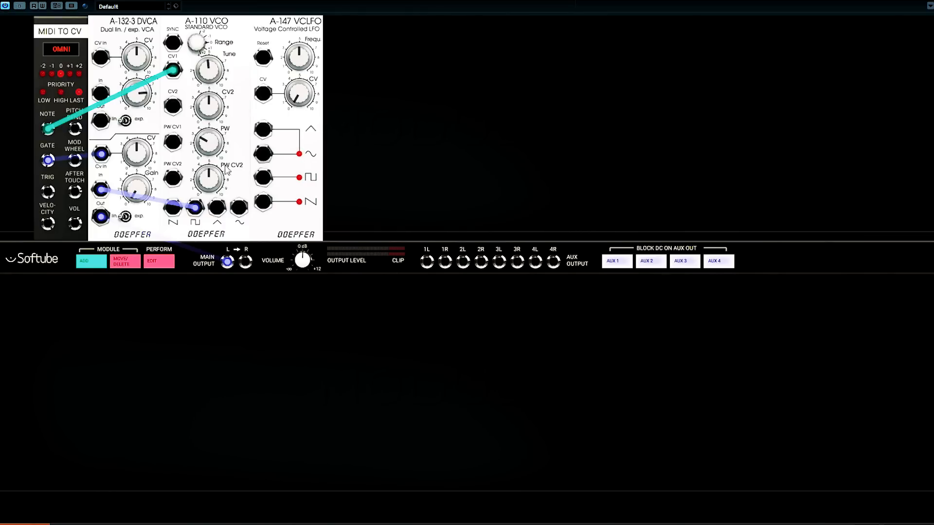
left_click(91, 261)
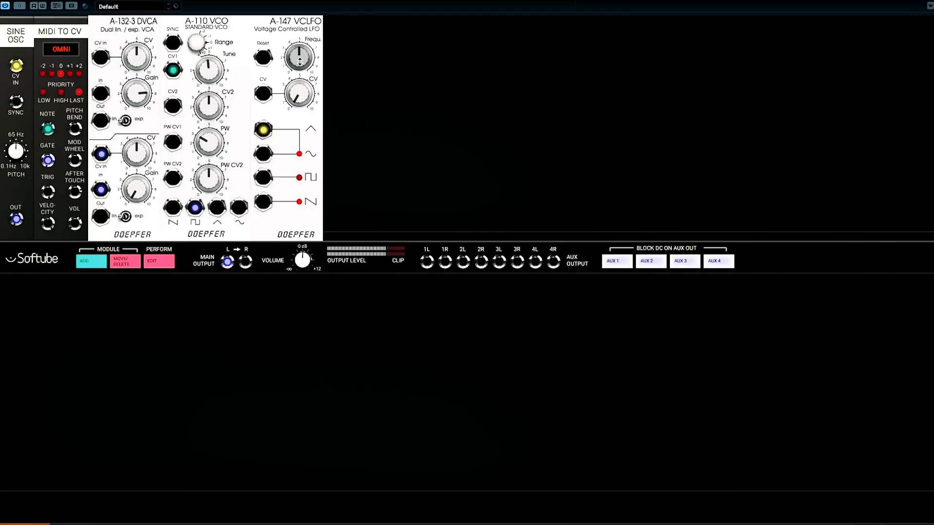
Test the LFO triangle, square and sawtooth outputs on the Sine OSC, then delete the test oscillator.
left_click_drag(299, 57, 303, 48)
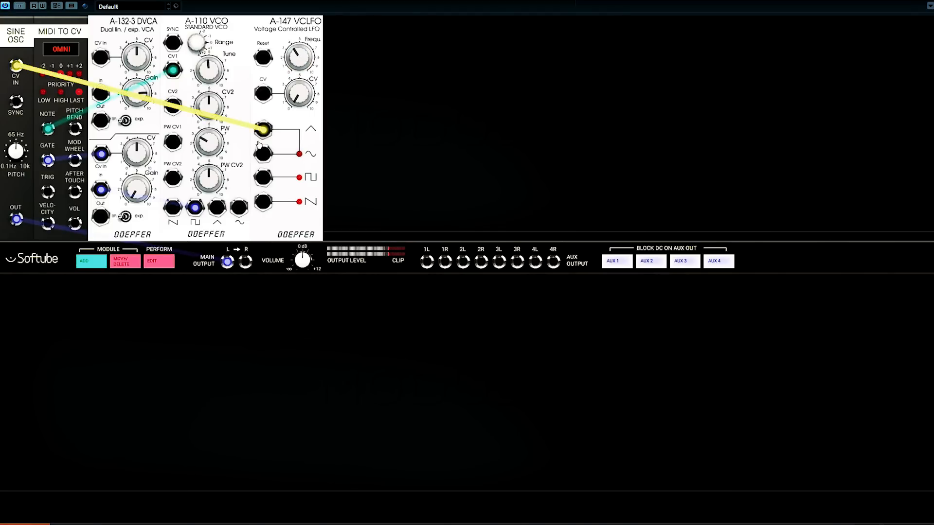
left_click_drag(143, 118, 264, 177)
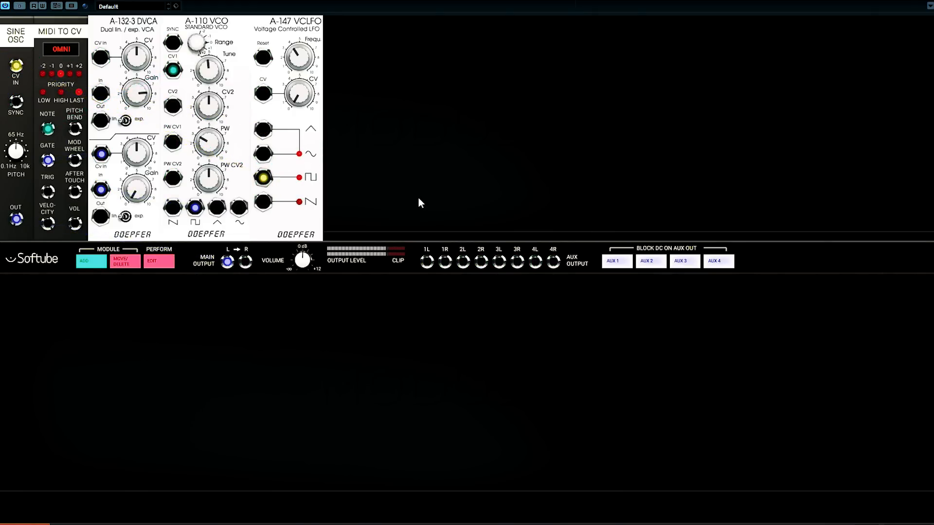
left_click_drag(16, 65, 264, 202)
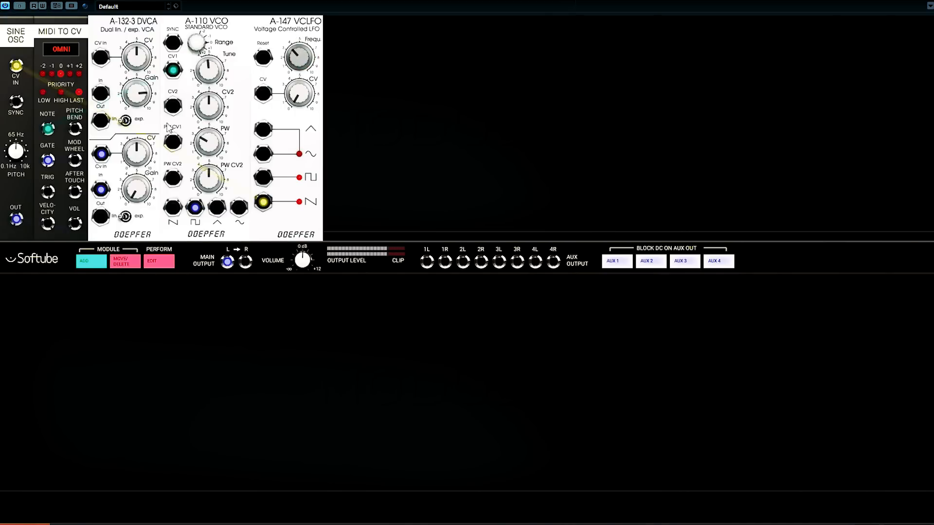
left_click(120, 261)
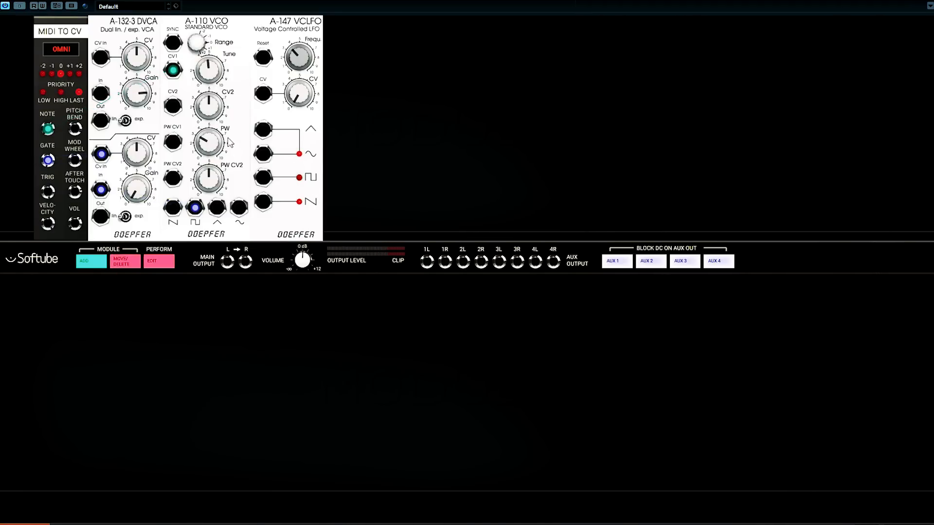
Patch the A-147 triangle into A-110 PW CV2, then switch the modulation to the LFO sine output.
left_click(264, 131)
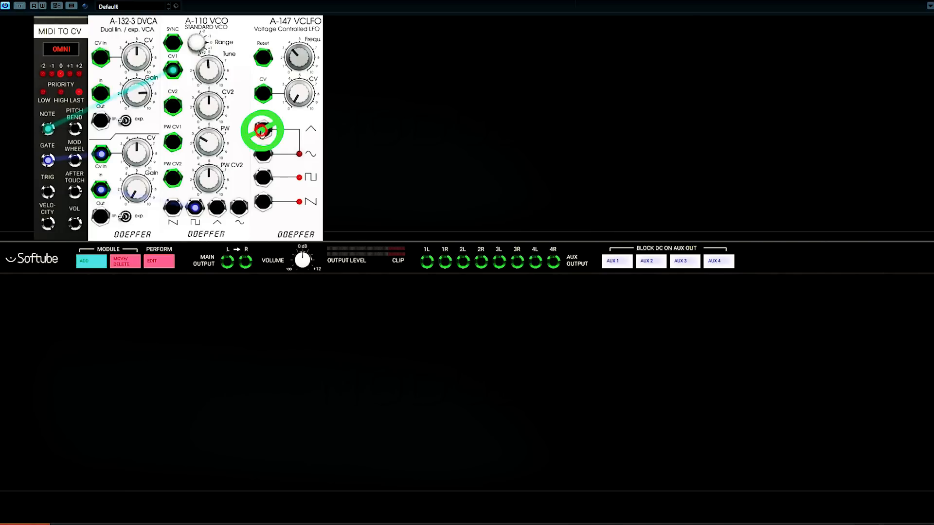
left_click_drag(262, 130, 174, 181)
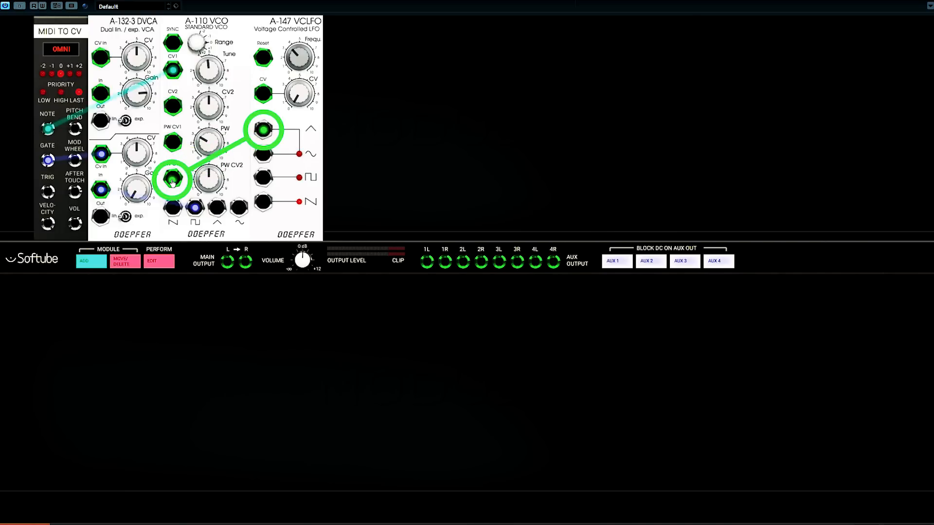
left_click_drag(101, 217, 228, 259)
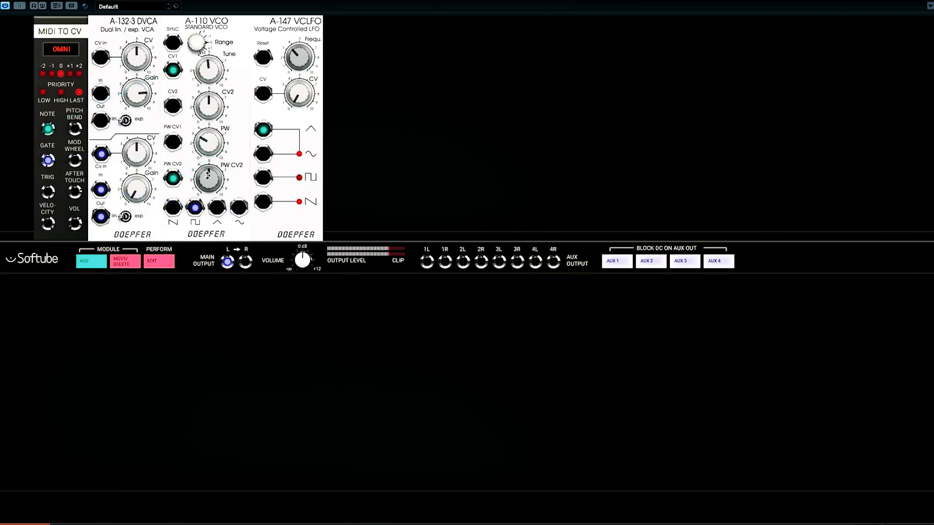
left_click_drag(208, 179, 203, 193)
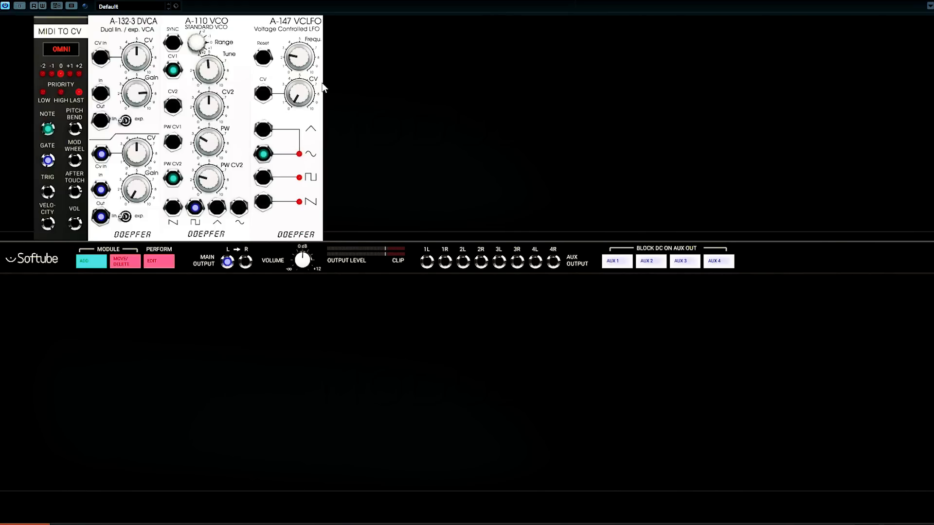
Insert the A-108 VCF8 between the VCA and Main Output and tune its Frequ. cutoff knob.
left_click(91, 261)
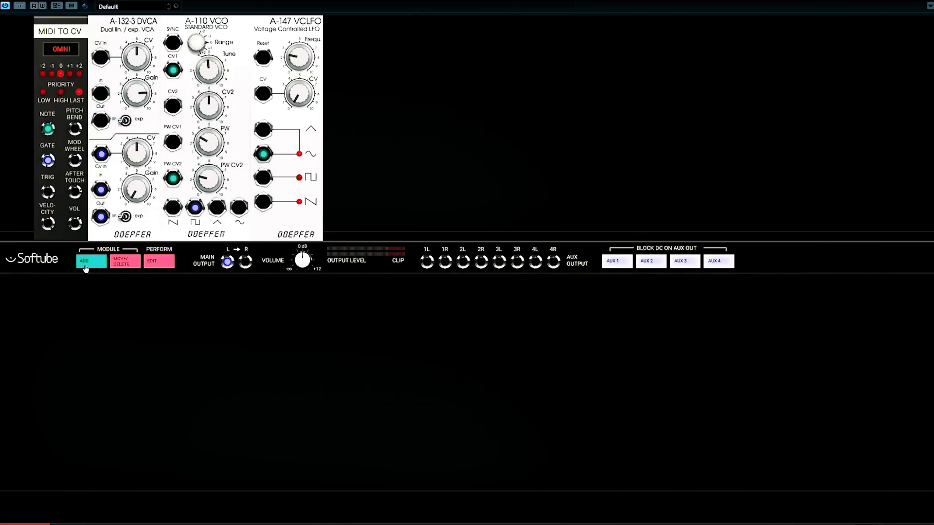
left_click(91, 261)
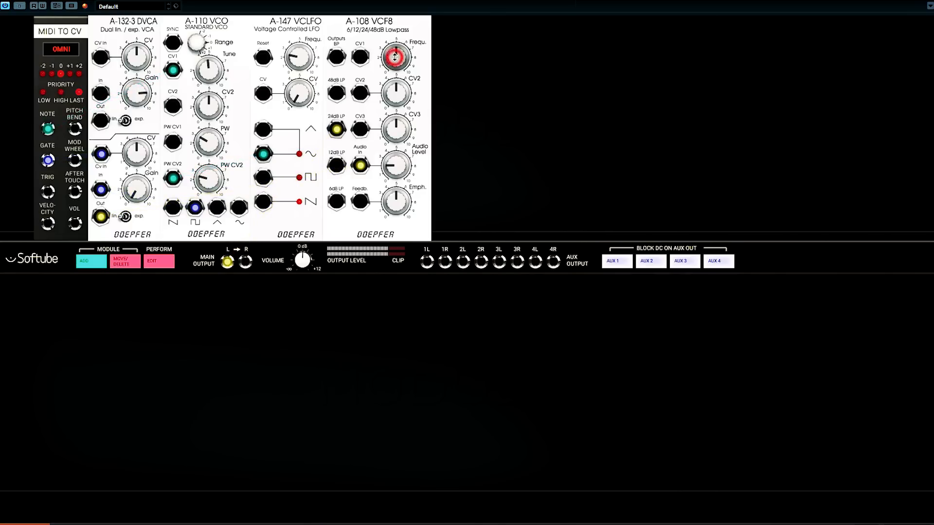
left_click_drag(394, 57, 410, 33)
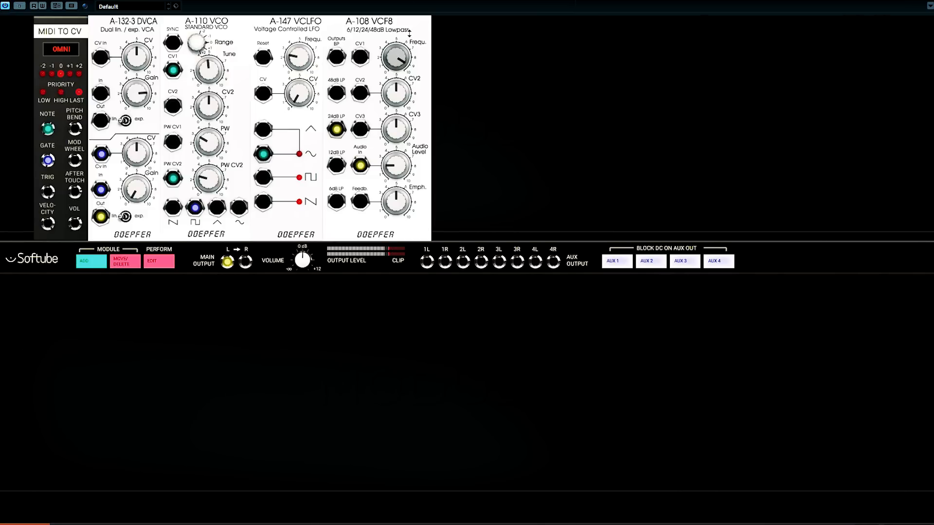
left_click_drag(396, 56, 396, 62)
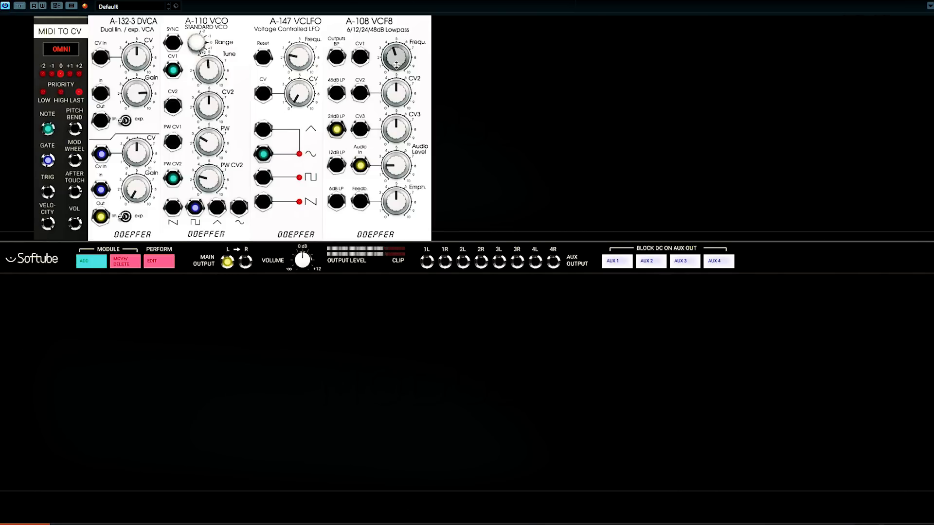
left_click_drag(396, 56, 402, 48)
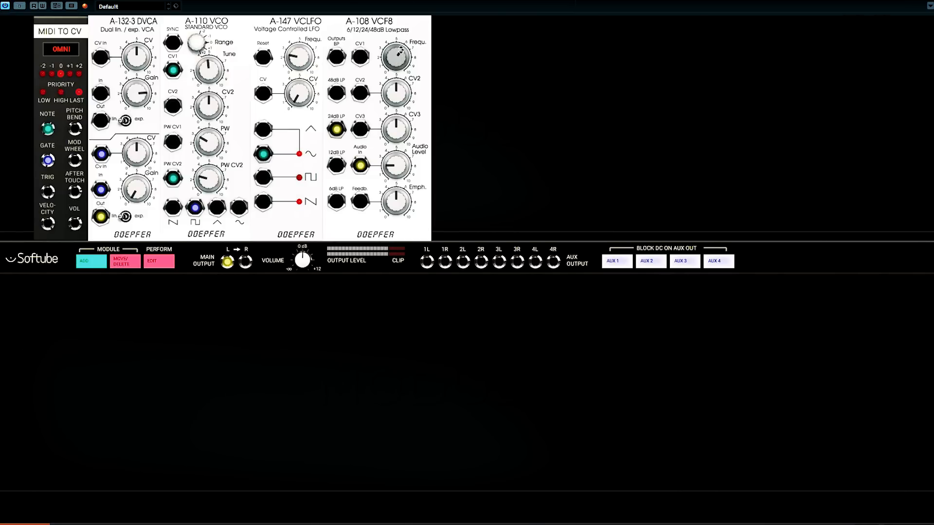
left_click_drag(397, 53, 397, 45)
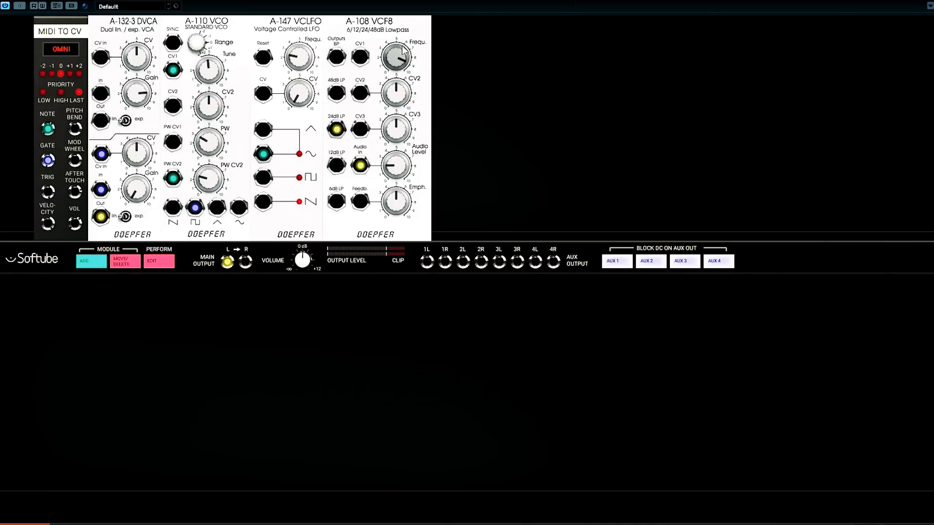
Cable the A-147 triangle output into the A-108 CV1 input to modulate the cutoff.
left_click_drag(263, 129, 360, 56)
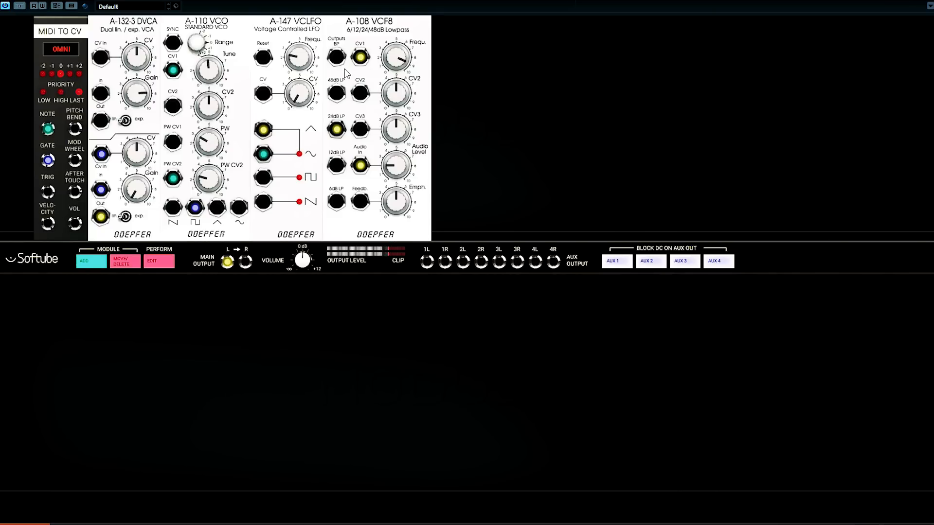
left_click_drag(396, 200, 396, 196)
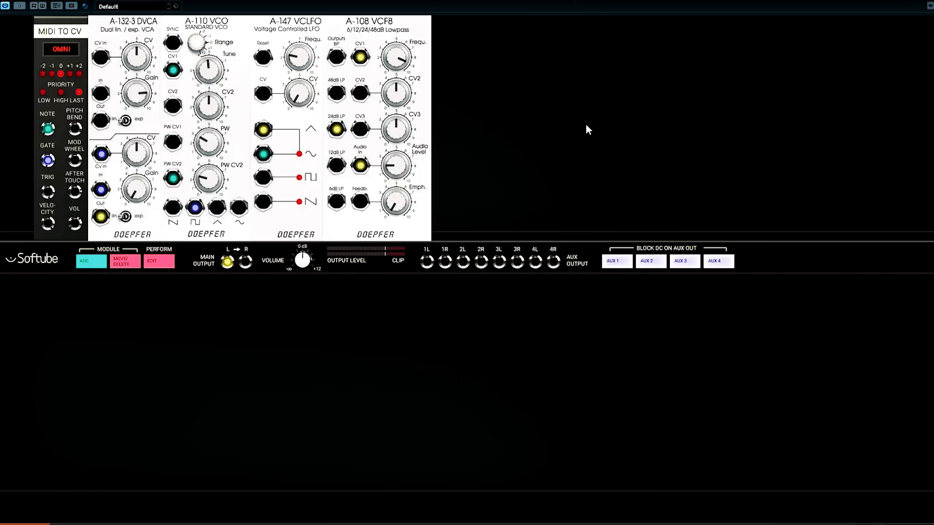
mouse_move(585, 125)
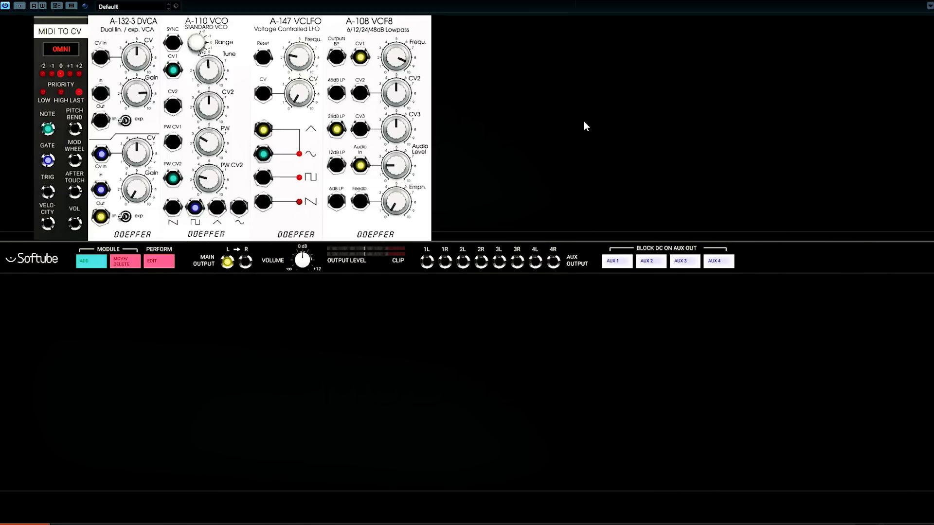
mouse_move(549, 124)
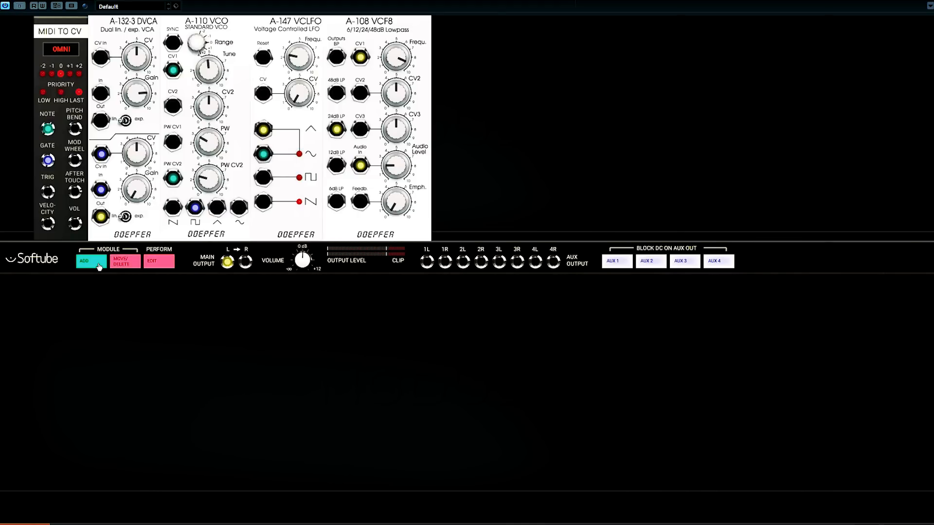
Insert the A-140 ADSR, patch MIDI Gate to its Gate and its Output to DVCA CV In.
left_click(83, 260)
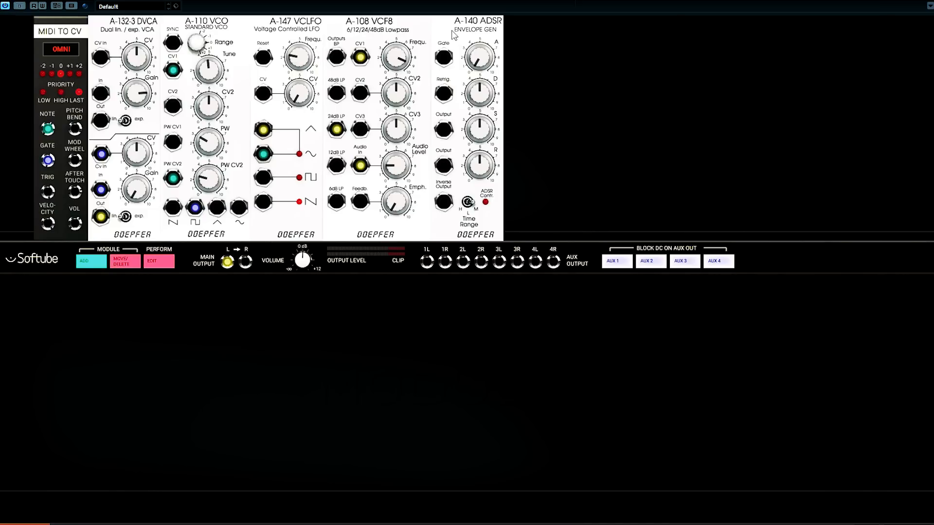
mouse_move(498, 135)
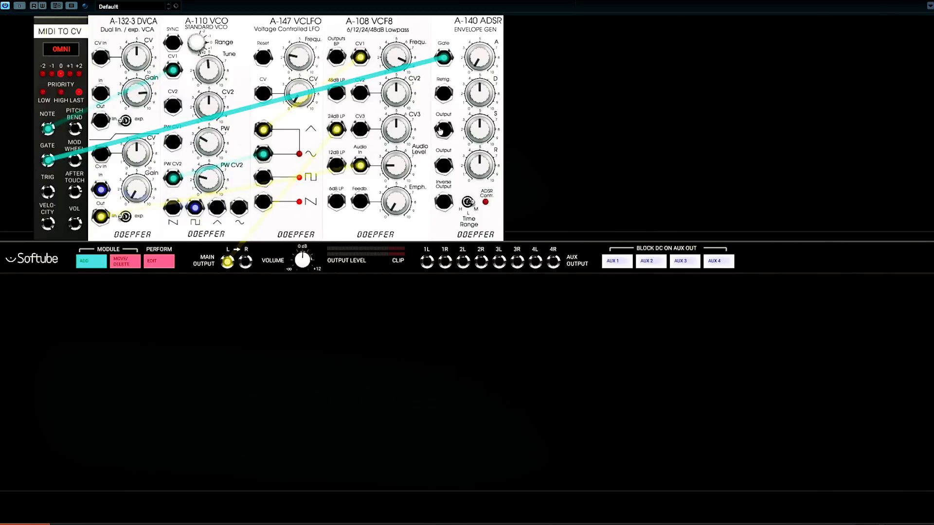
left_click(443, 130)
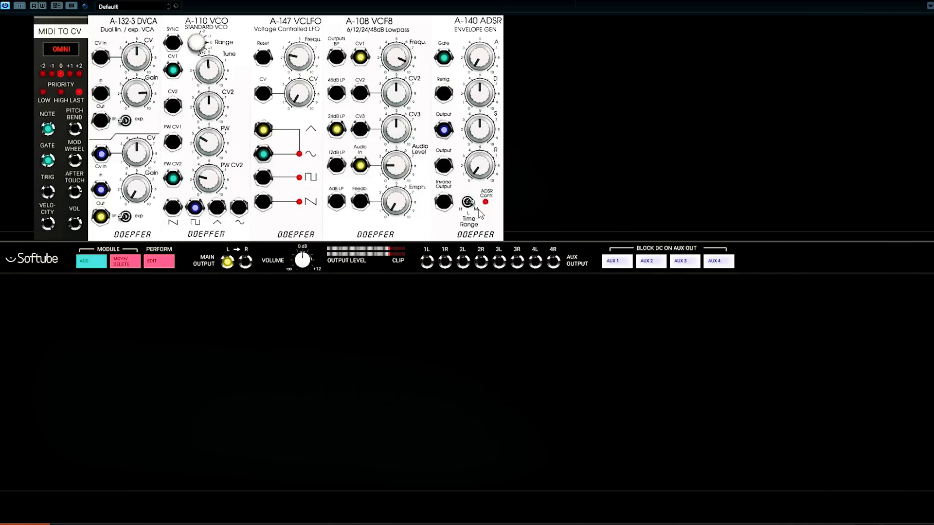
Dial in the A-140 attack time and sustain level with the A and S knobs.
left_click_drag(480, 92, 485, 98)
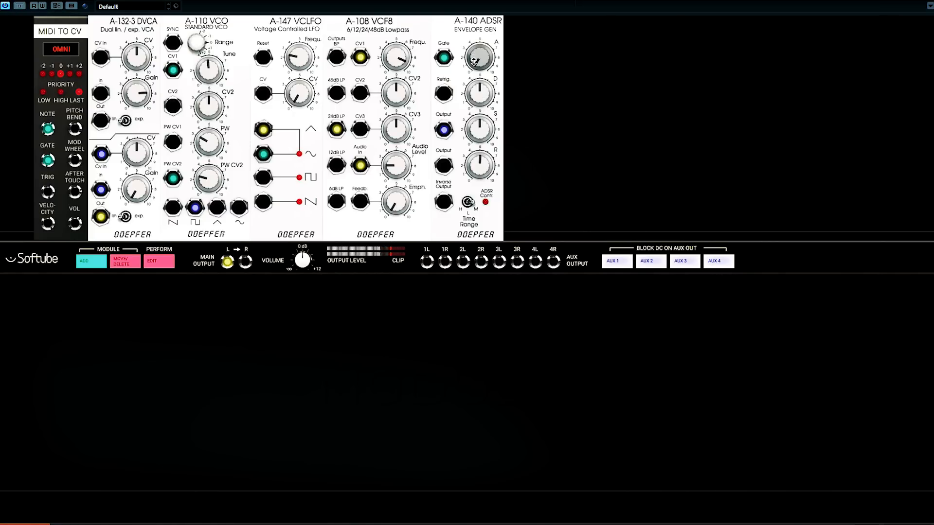
left_click_drag(479, 56, 483, 51)
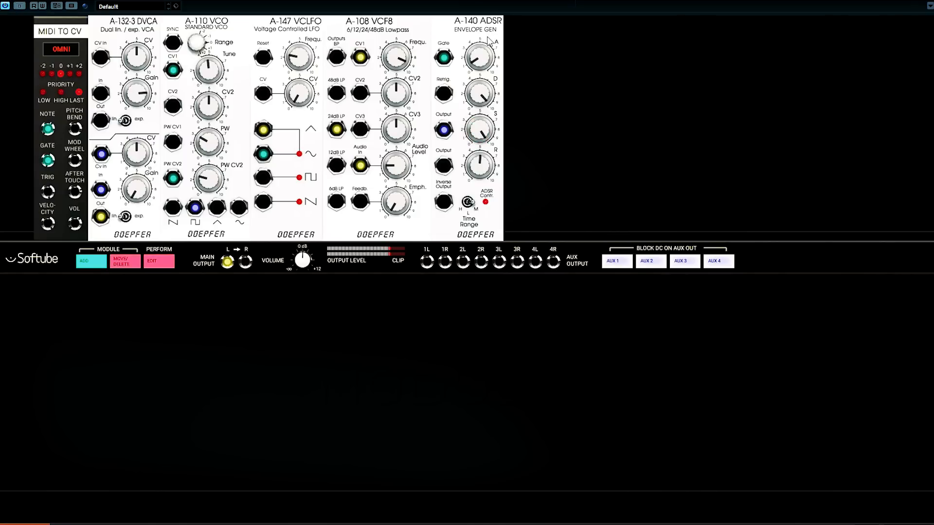
left_click_drag(480, 129, 477, 126)
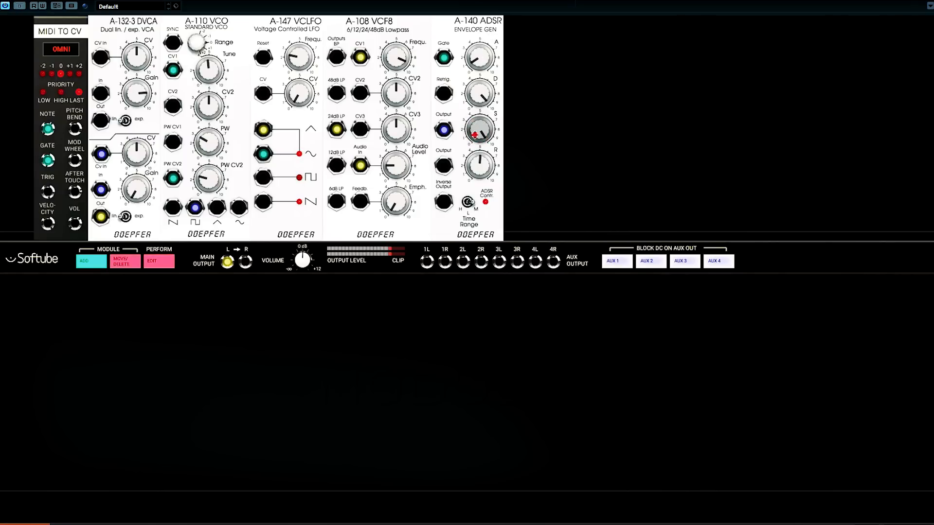